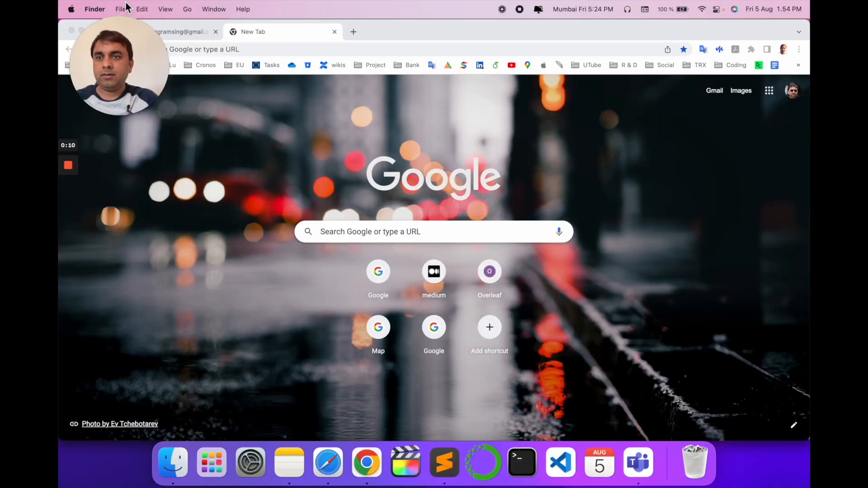
pyautogui.moveTo(483, 461)
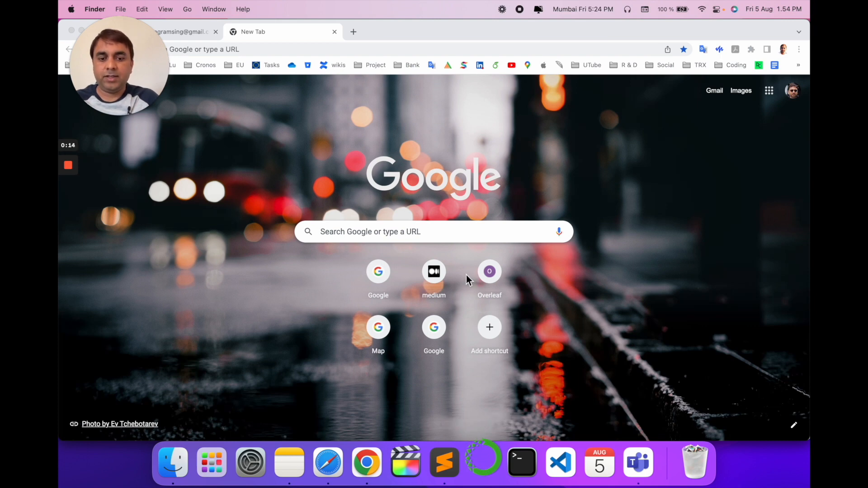
# Step: Launch Anaconda Navigator from its Dock icon
pyautogui.rightClick(694, 461)
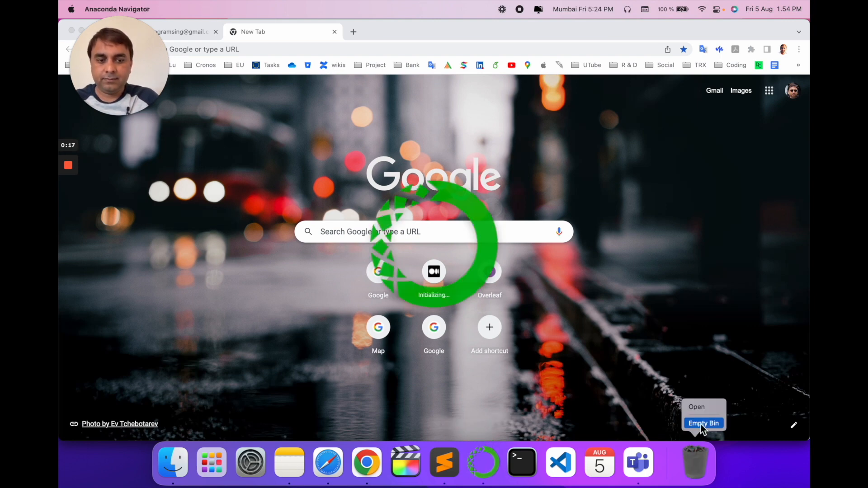
pyautogui.click(703, 423)
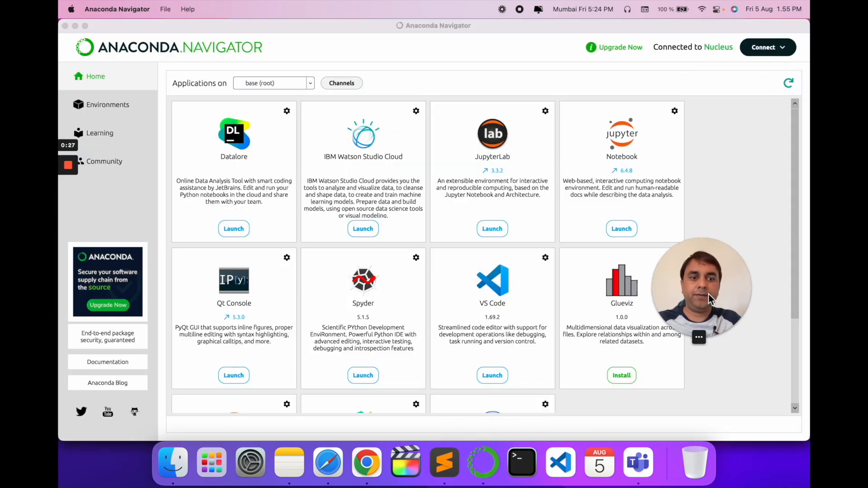
# Step: Select the Mix environment under Environments and start a notebook from it
pyautogui.click(108, 105)
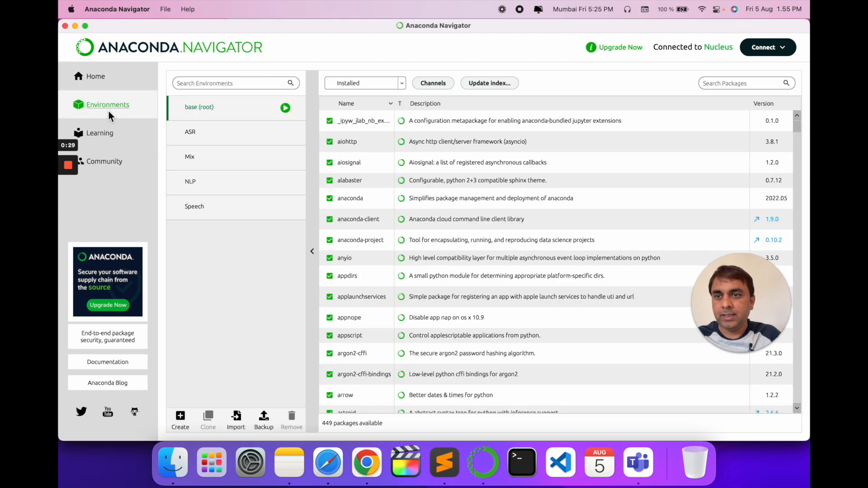
pyautogui.click(190, 157)
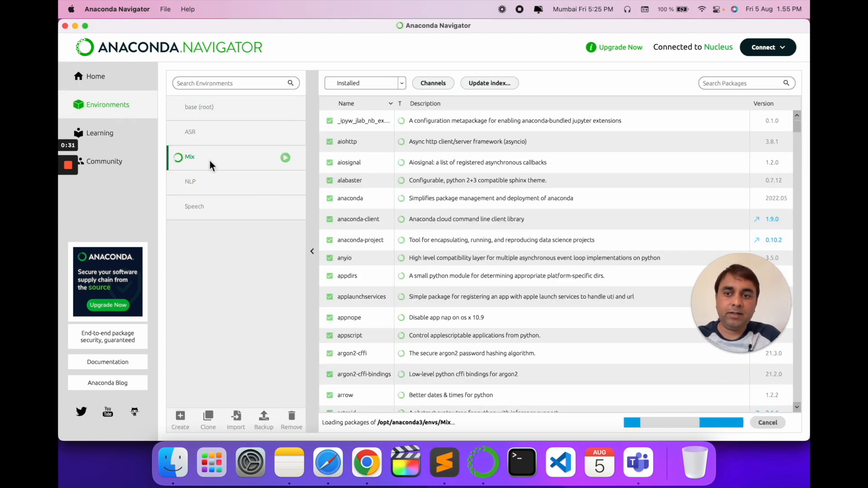
pyautogui.moveTo(256, 214)
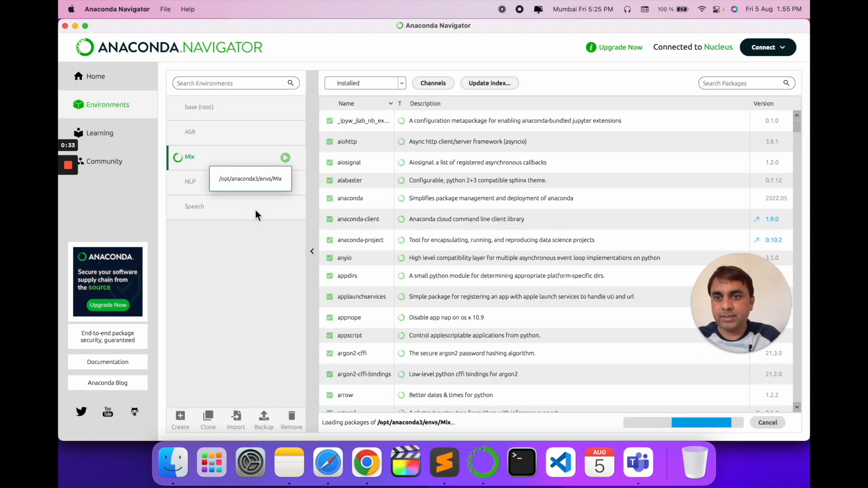
pyautogui.moveTo(256, 206)
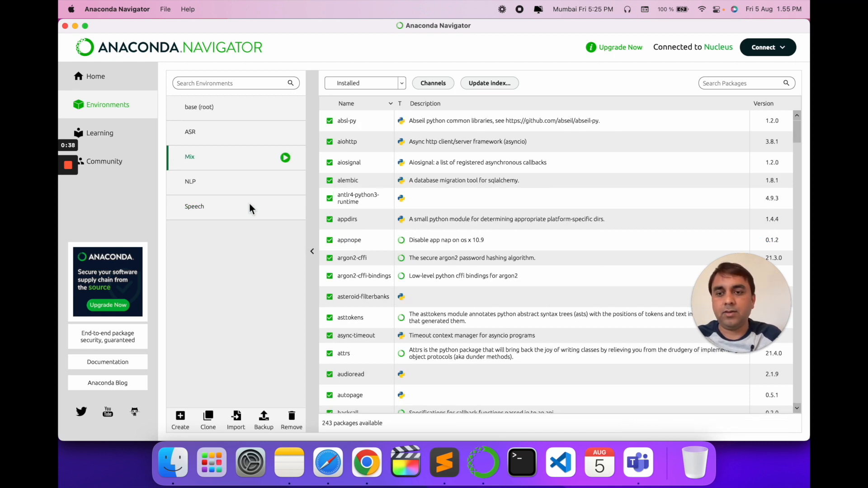
pyautogui.click(285, 158)
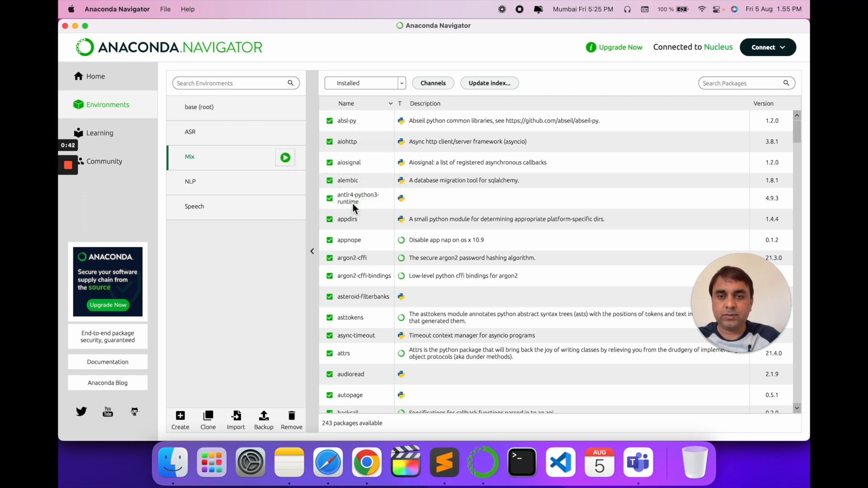
# Step: Launch Jupyter Notebook and open Desktop > Speech Enhancement > Speech_Enhancement.ipynb
pyautogui.click(366, 461)
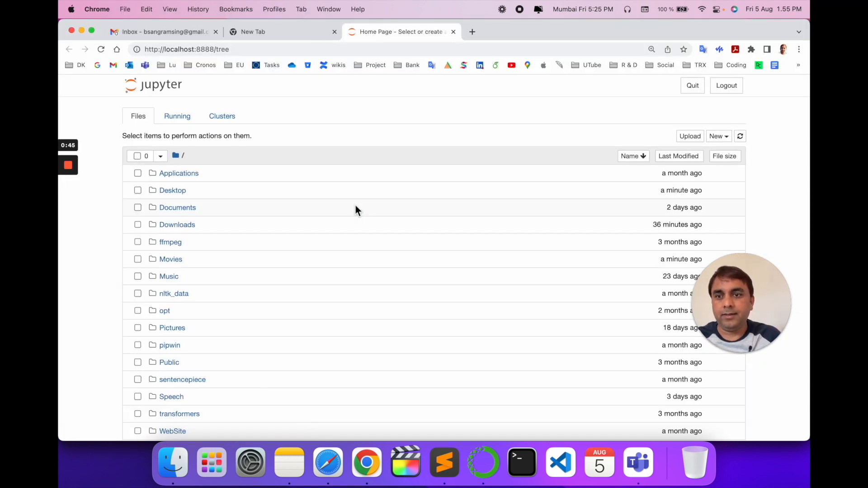
pyautogui.click(172, 190)
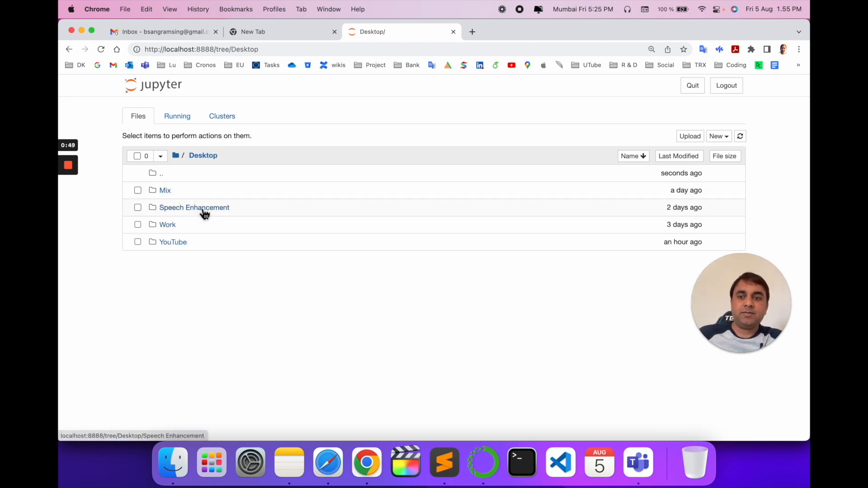
pyautogui.click(194, 207)
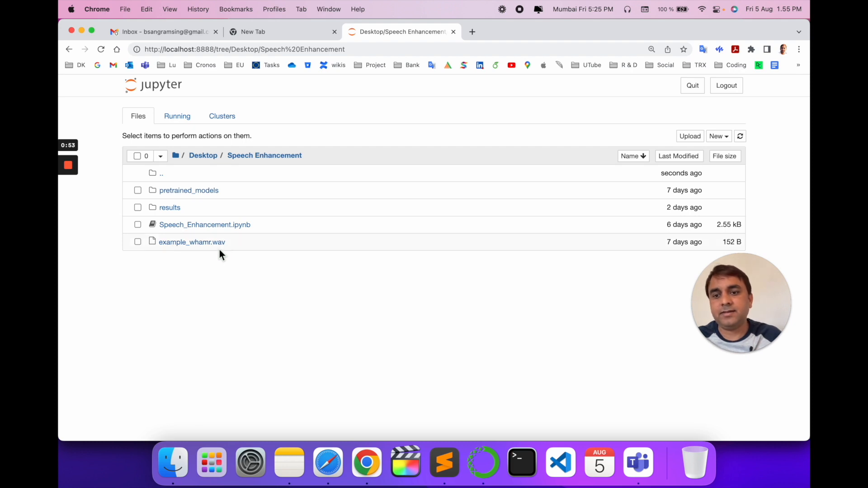
pyautogui.click(204, 224)
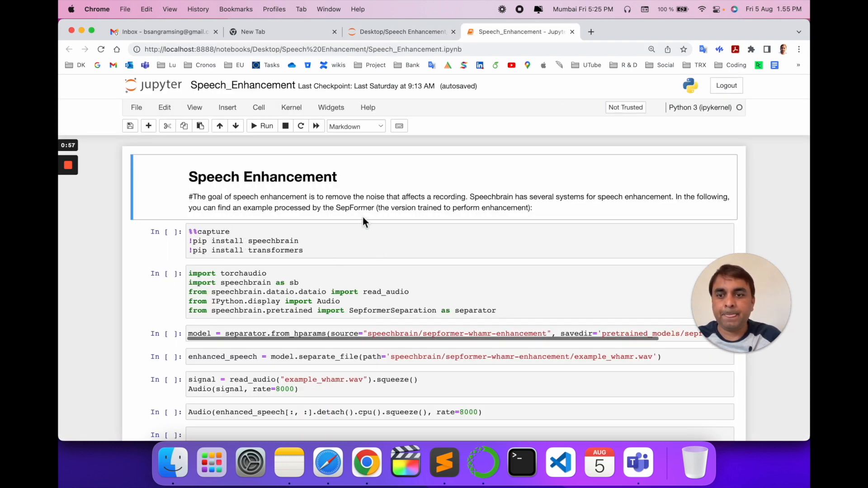
pyautogui.click(291, 106)
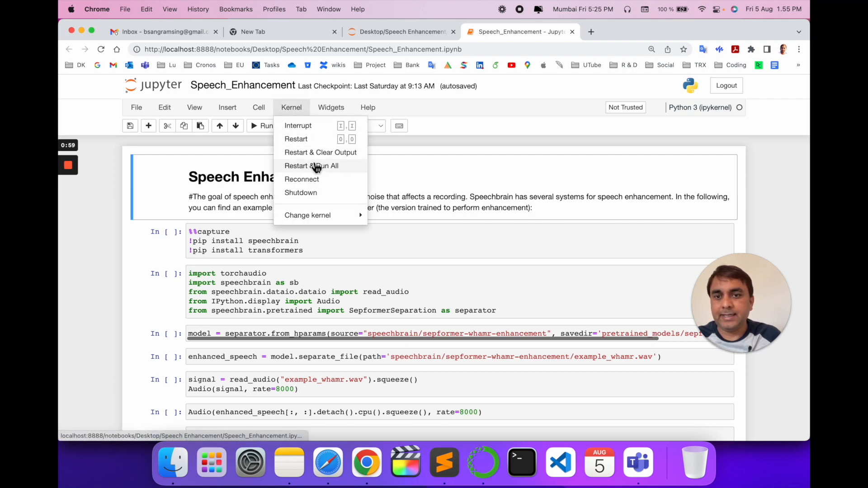
pyautogui.click(311, 165)
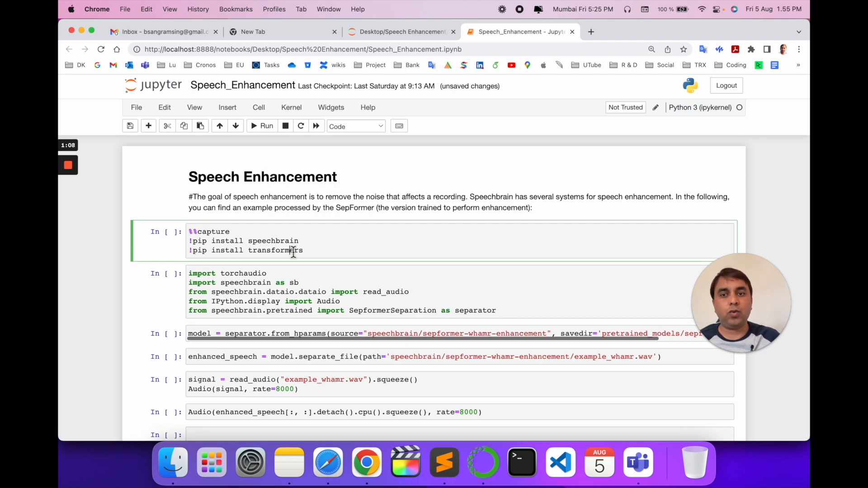
pyautogui.moveTo(742, 286)
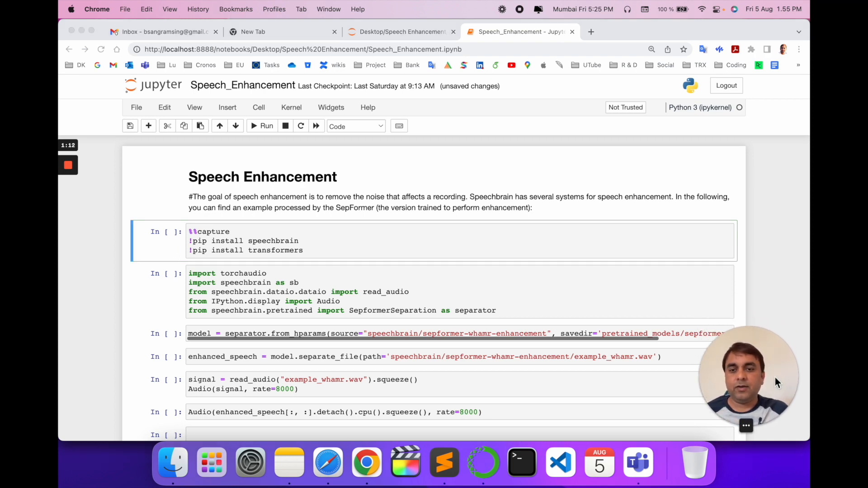
pyautogui.scroll(-3)
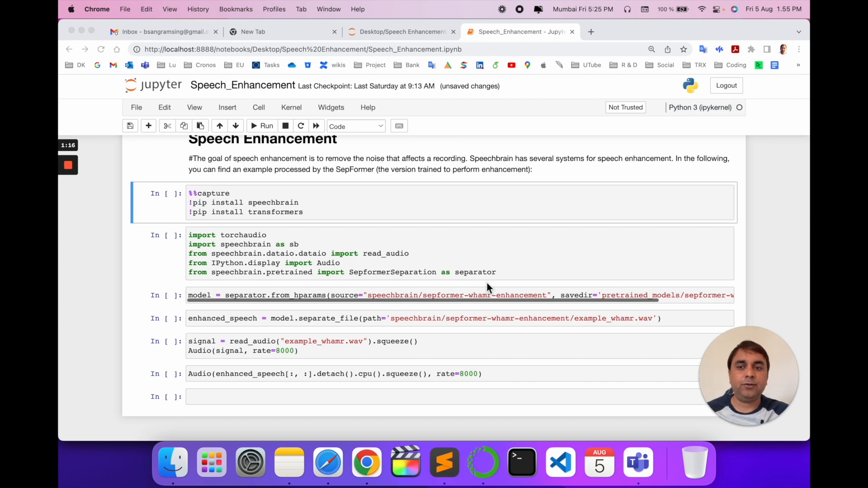
pyautogui.scroll(3)
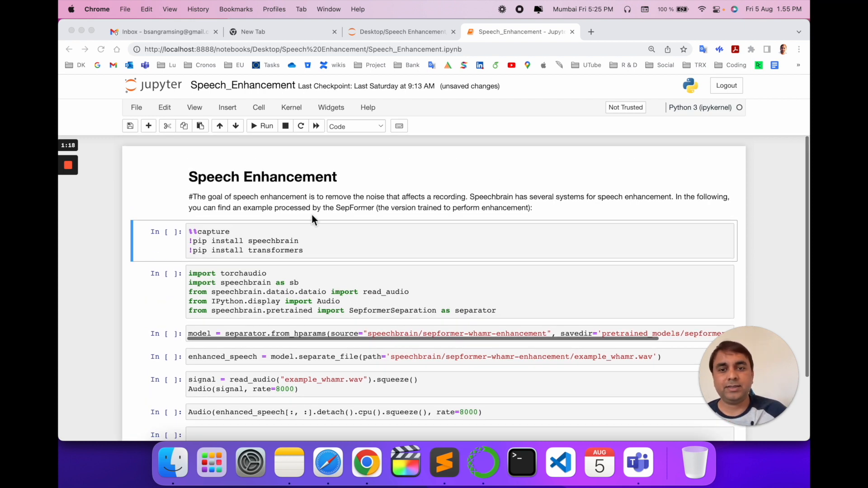
pyautogui.click(172, 461)
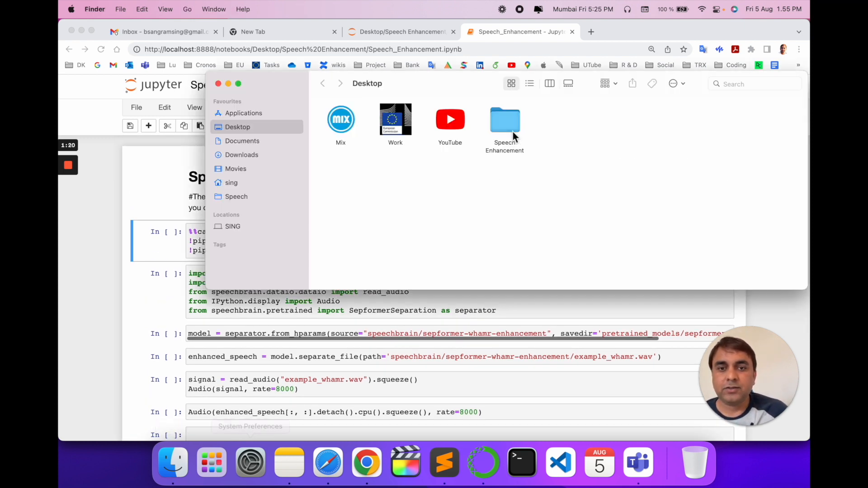
pyautogui.doubleClick(505, 119)
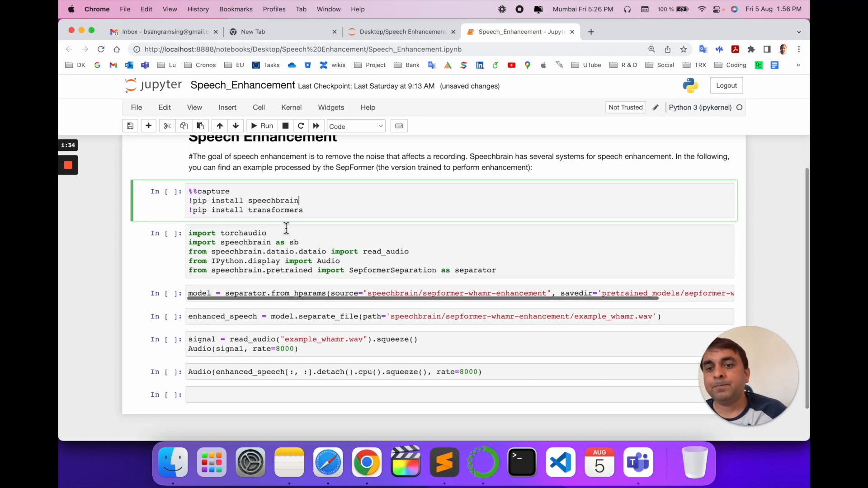
# Step: Run the SpeechBrain/transformers pip install cell, then the imports cell
pyautogui.doubleClick(273, 201)
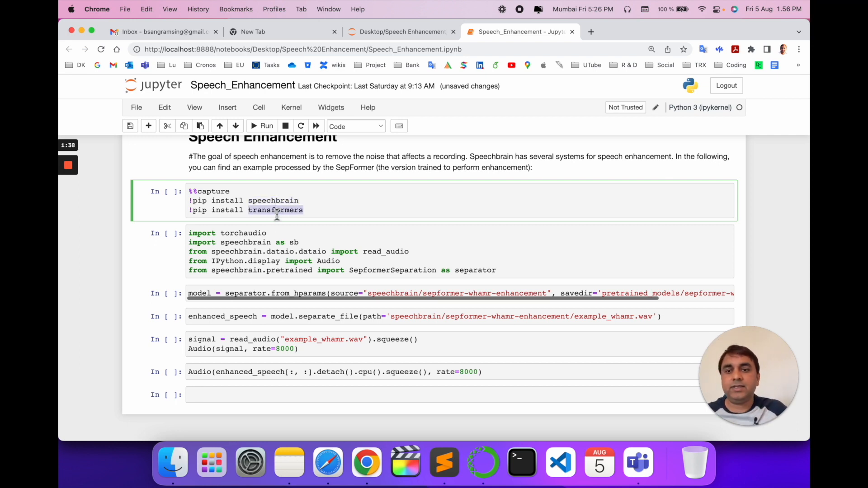
pyautogui.click(265, 126)
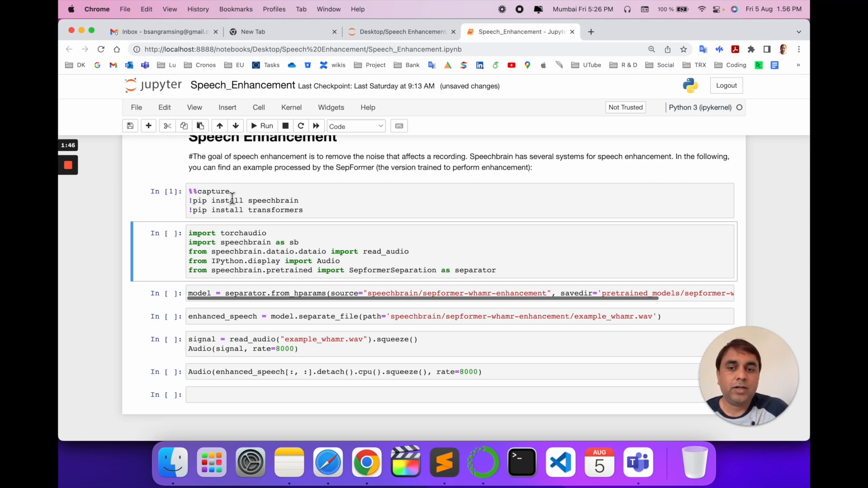
pyautogui.moveTo(319, 229)
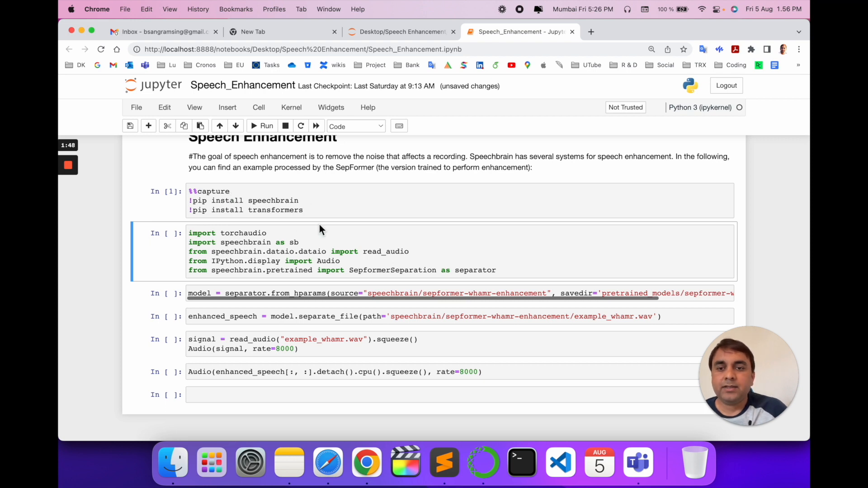
pyautogui.moveTo(197, 203)
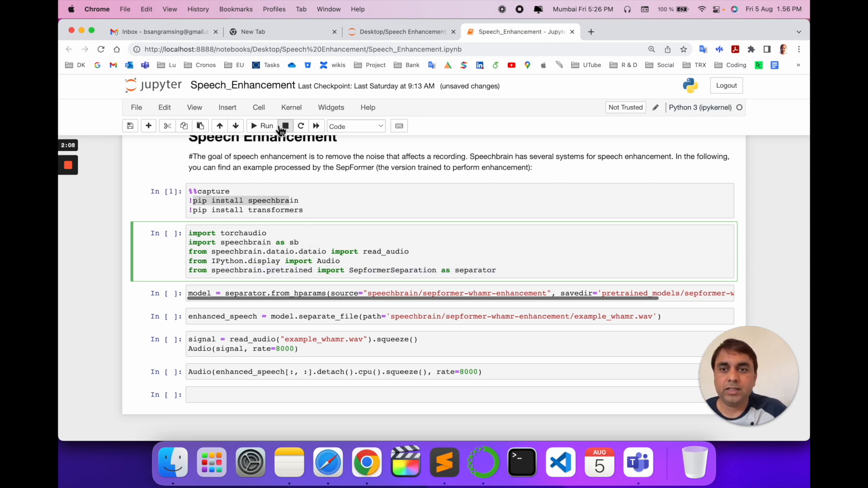
pyautogui.click(266, 125)
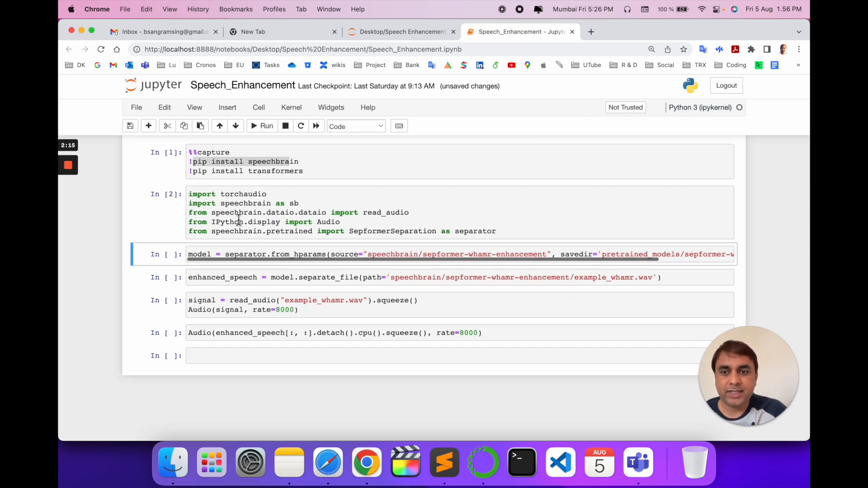
pyautogui.click(387, 216)
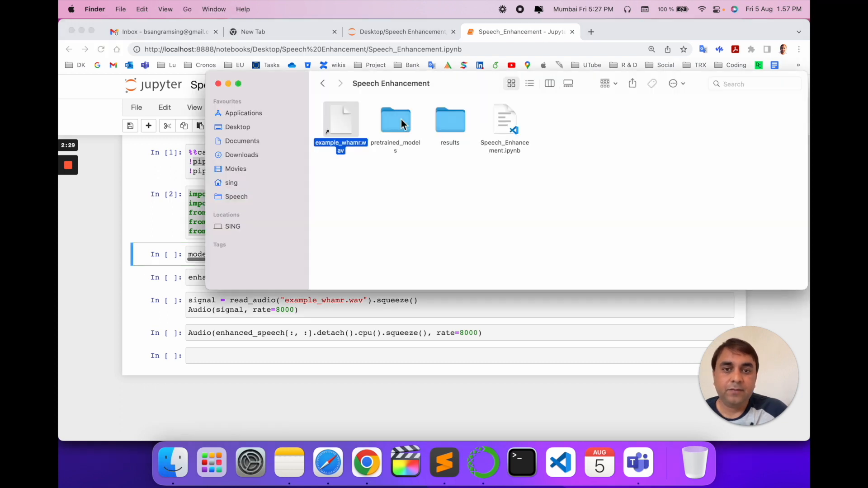
# Step: Open the pretrained_models folder in Finder
pyautogui.doubleClick(395, 119)
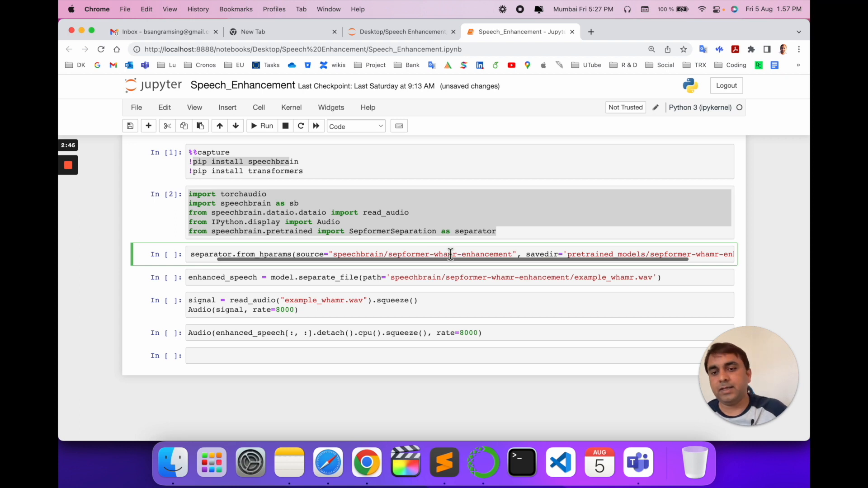
# Step: Run the SepFormer from_hparams loading cell, then the separate_file cell on example_whamr.wav
pyautogui.click(261, 126)
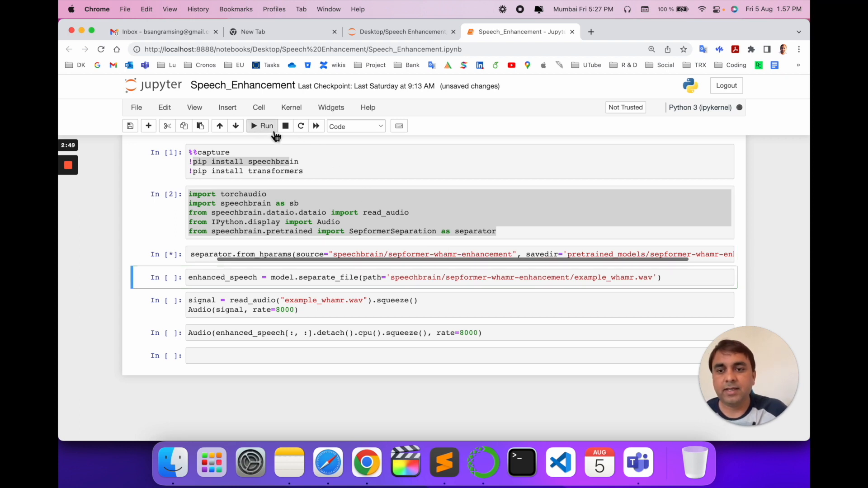
pyautogui.click(262, 126)
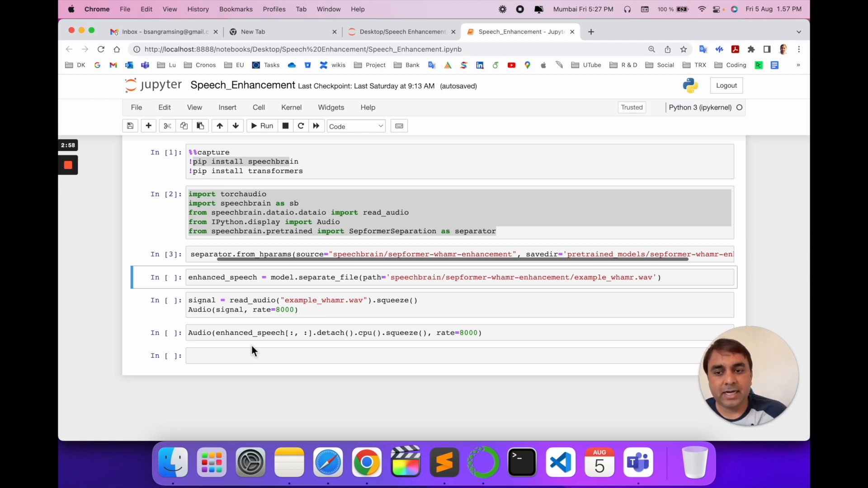
pyautogui.click(661, 277)
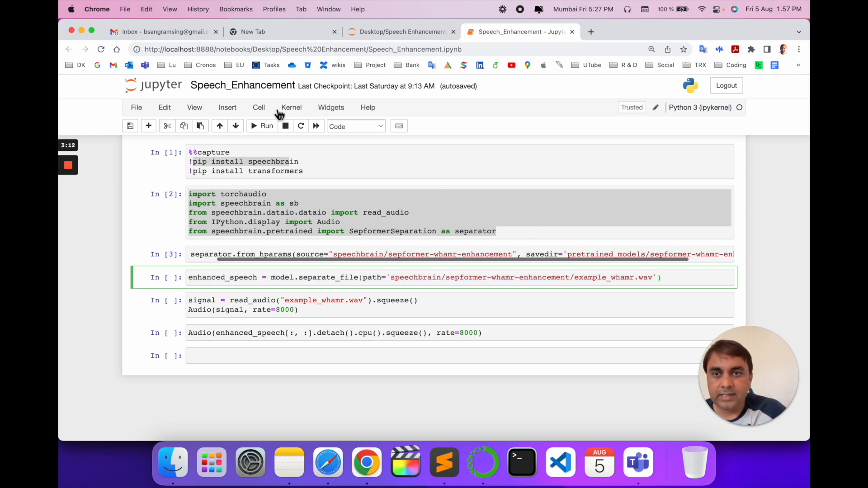
pyautogui.click(262, 126)
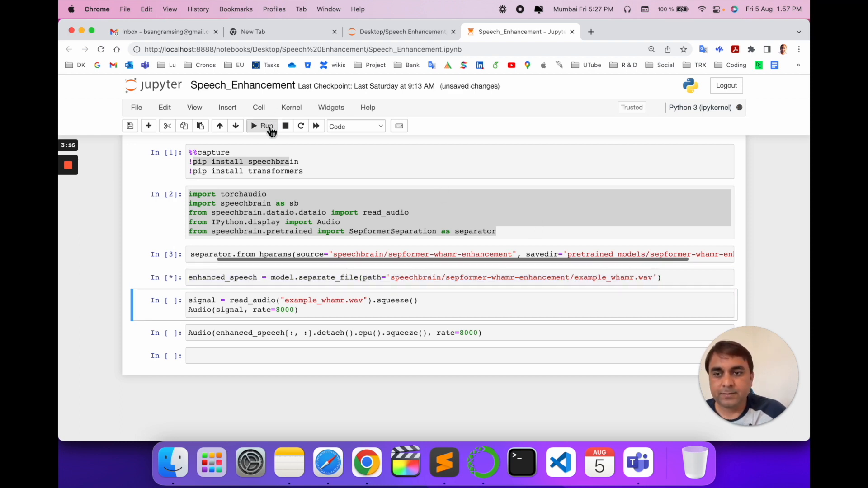
pyautogui.click(266, 125)
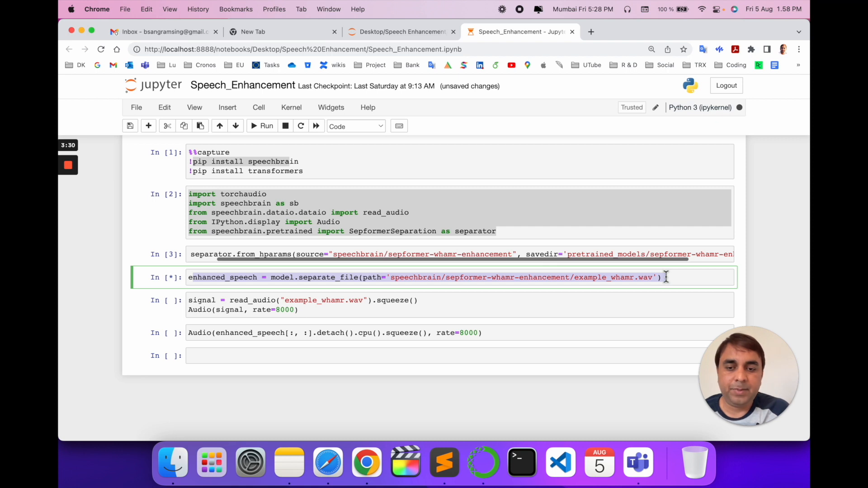
pyautogui.click(266, 125)
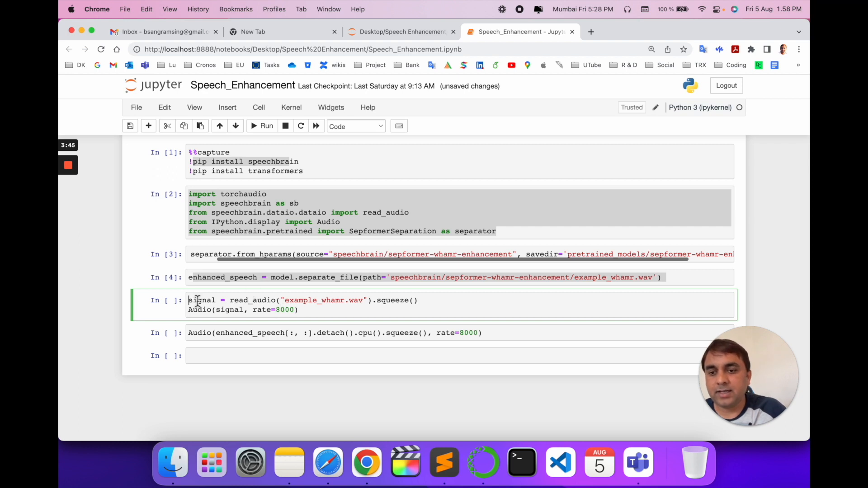
# Step: Run the read_audio cell and play the noisy example_whamr.wav player
pyautogui.click(266, 126)
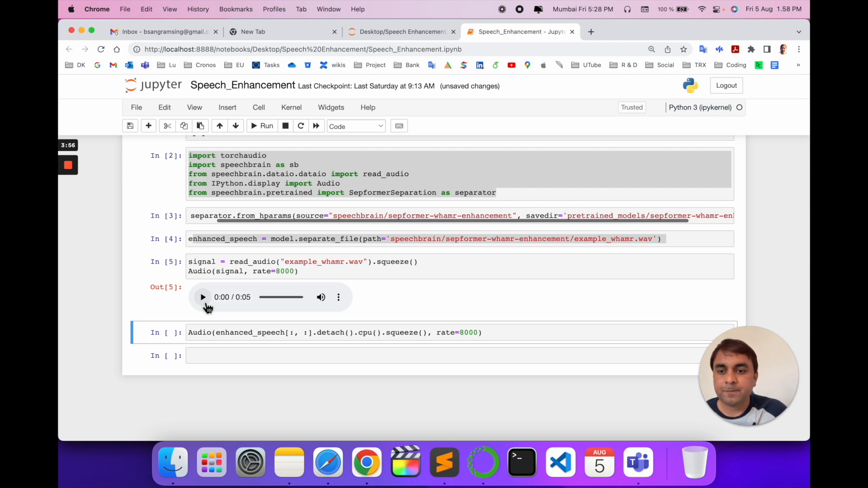
pyautogui.click(202, 297)
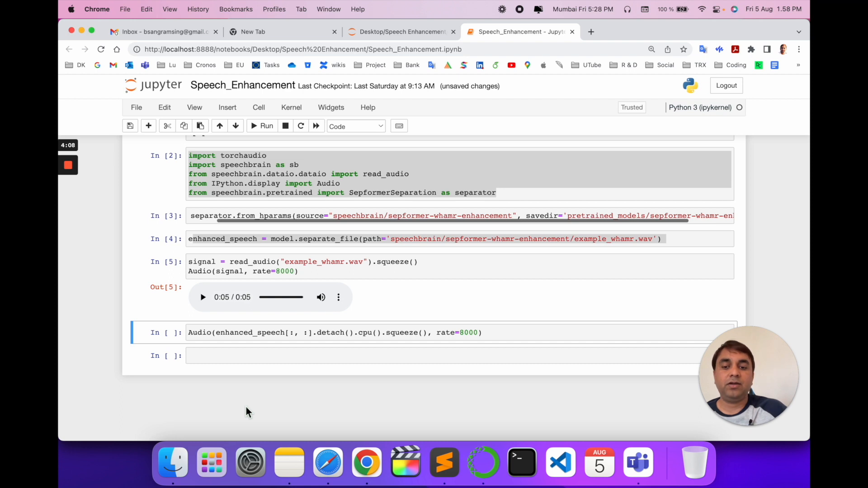
pyautogui.moveTo(238, 329)
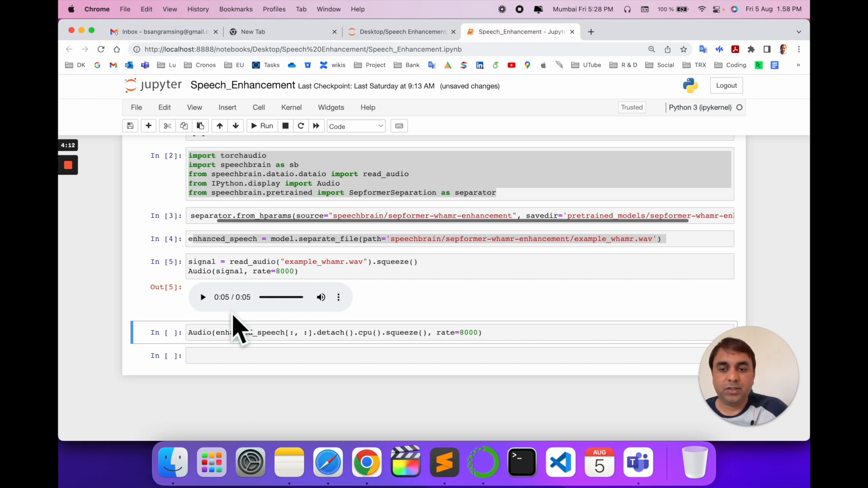
# Step: Run the Audio(enhanced_speech) cell, play its Out[6] player, and scroll back up
pyautogui.click(262, 125)
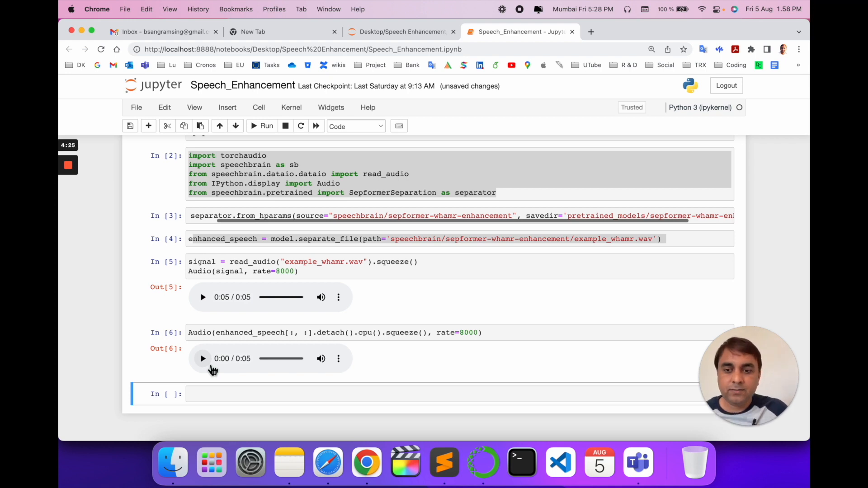
pyautogui.click(202, 358)
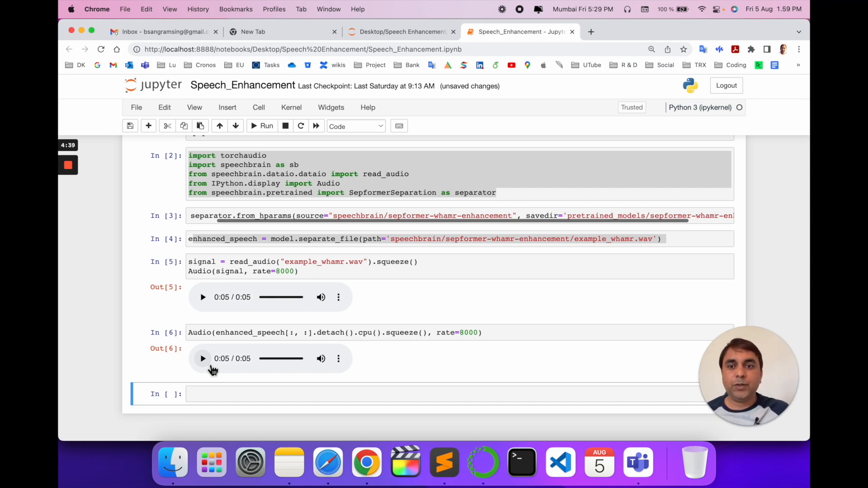
pyautogui.moveTo(365, 271)
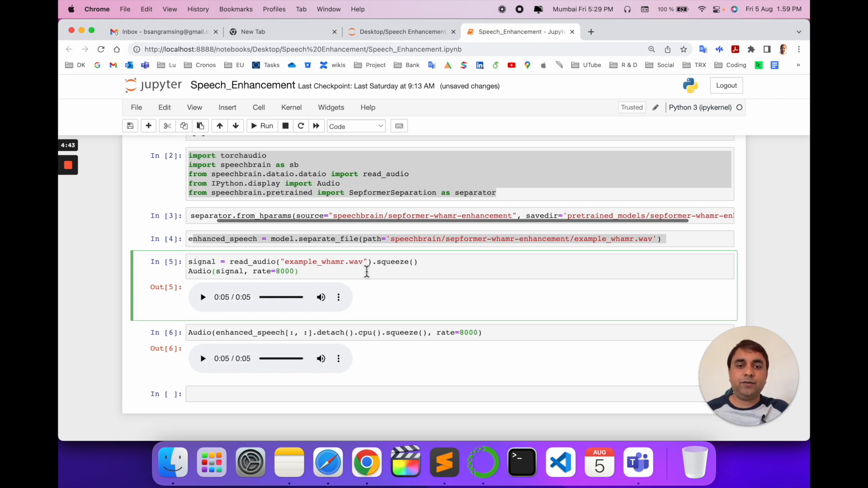
pyautogui.scroll(3)
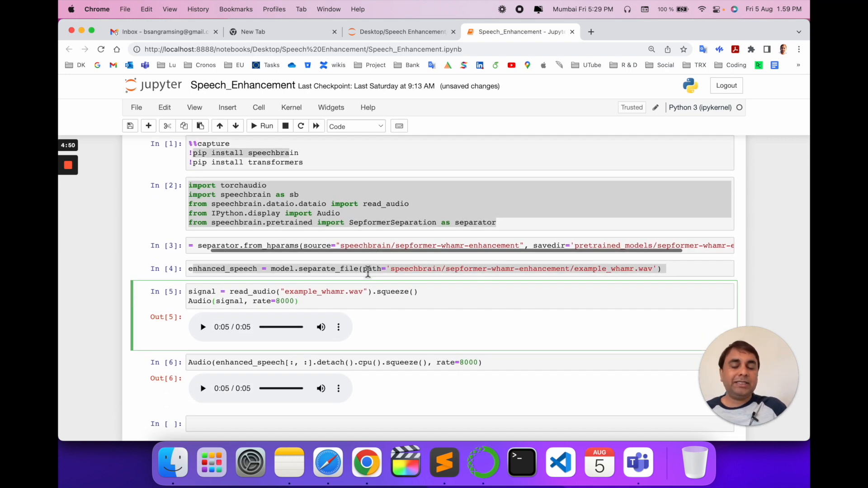